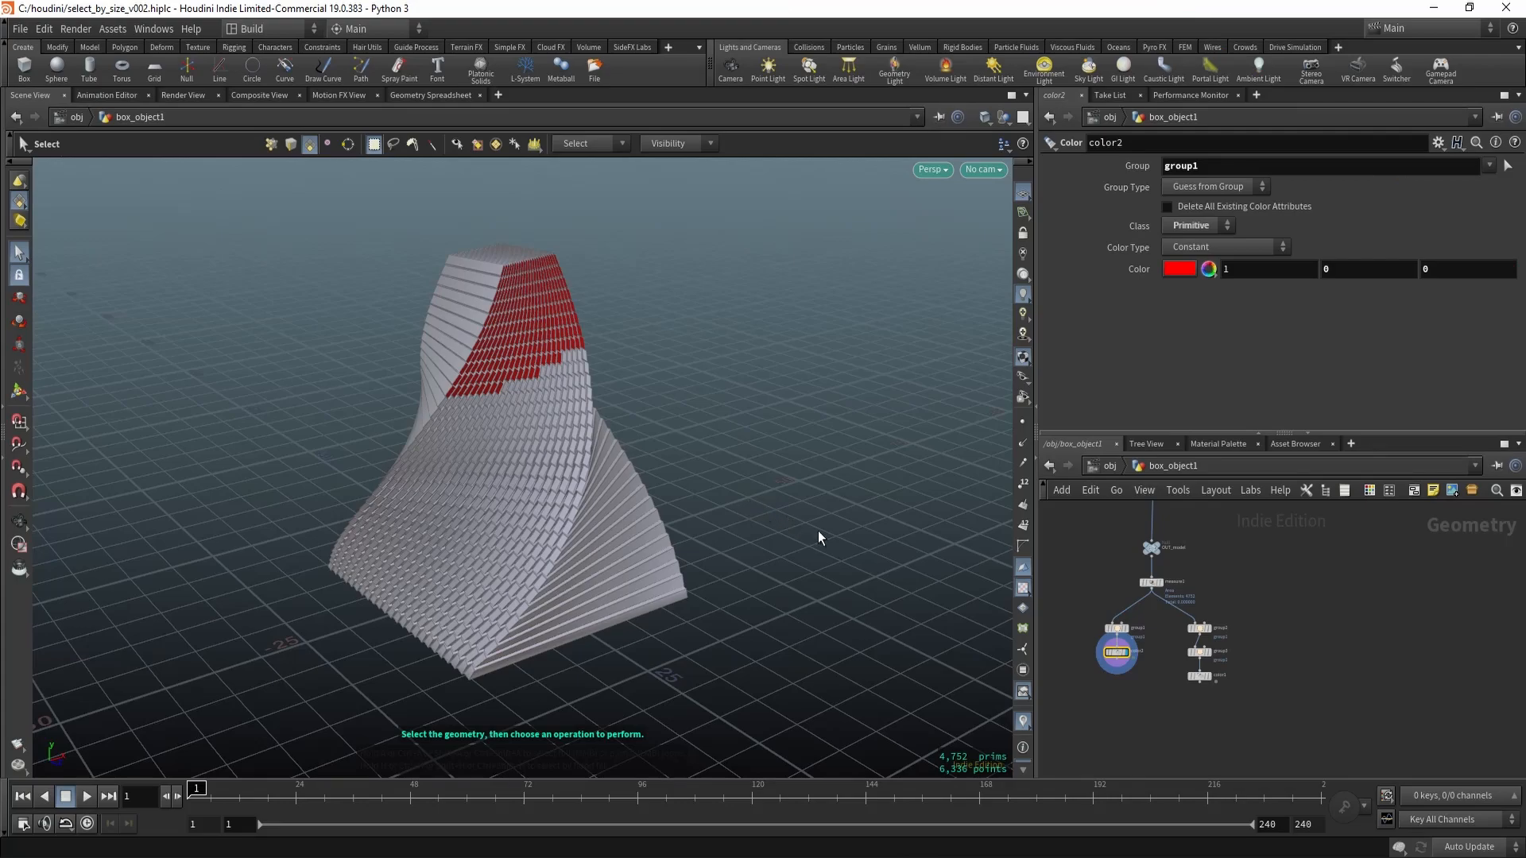
{"action": "mouse_move", "coordinate": [523, 400]}
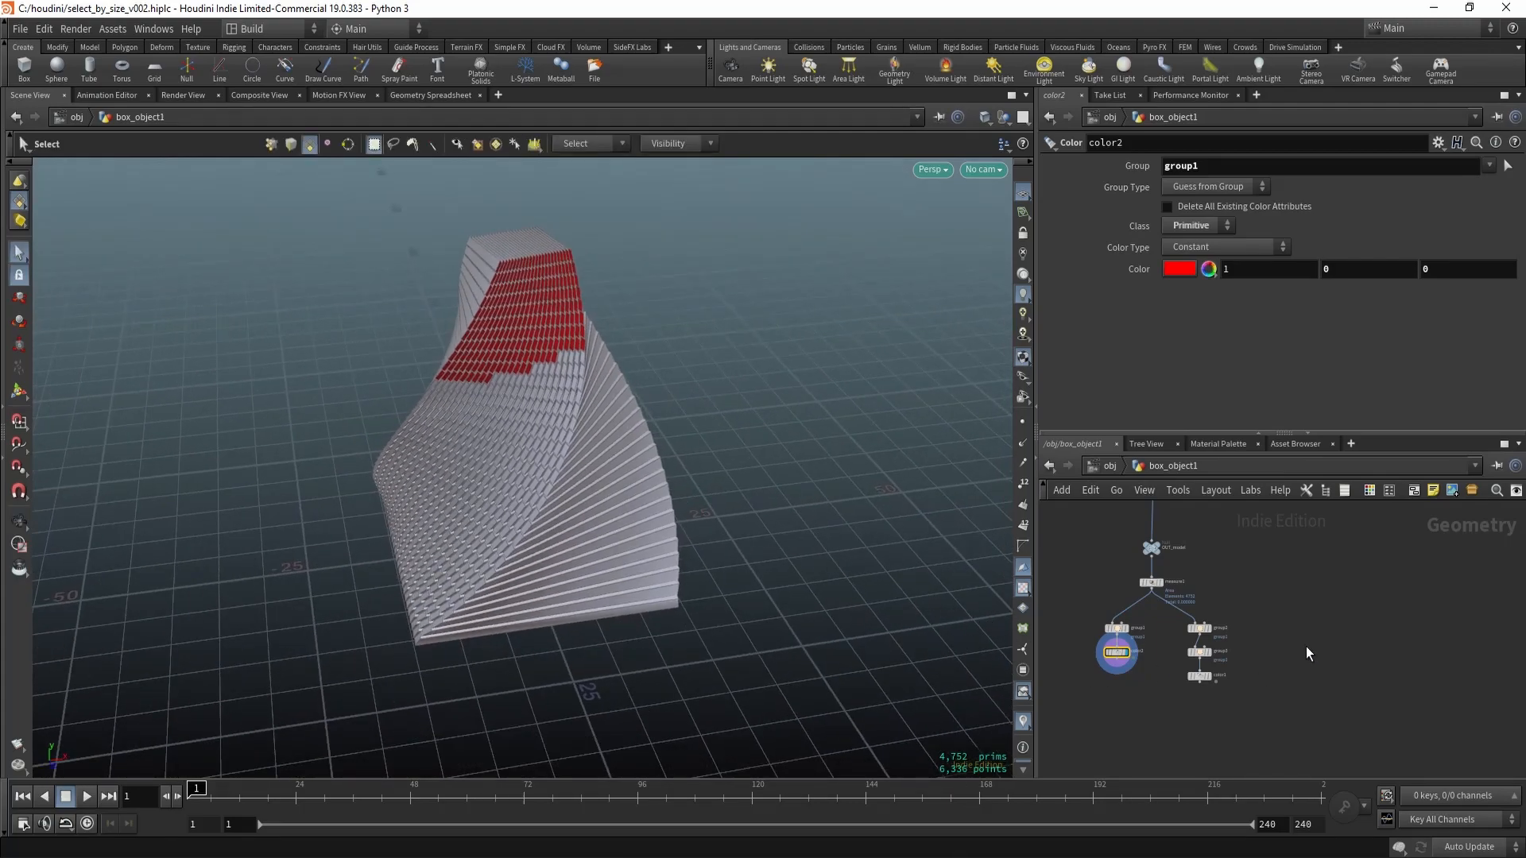
Step: Add a Color SOP below group4 and choose Attributes > area in the Base Group chooser
{"action": "key", "text": "Tab"}
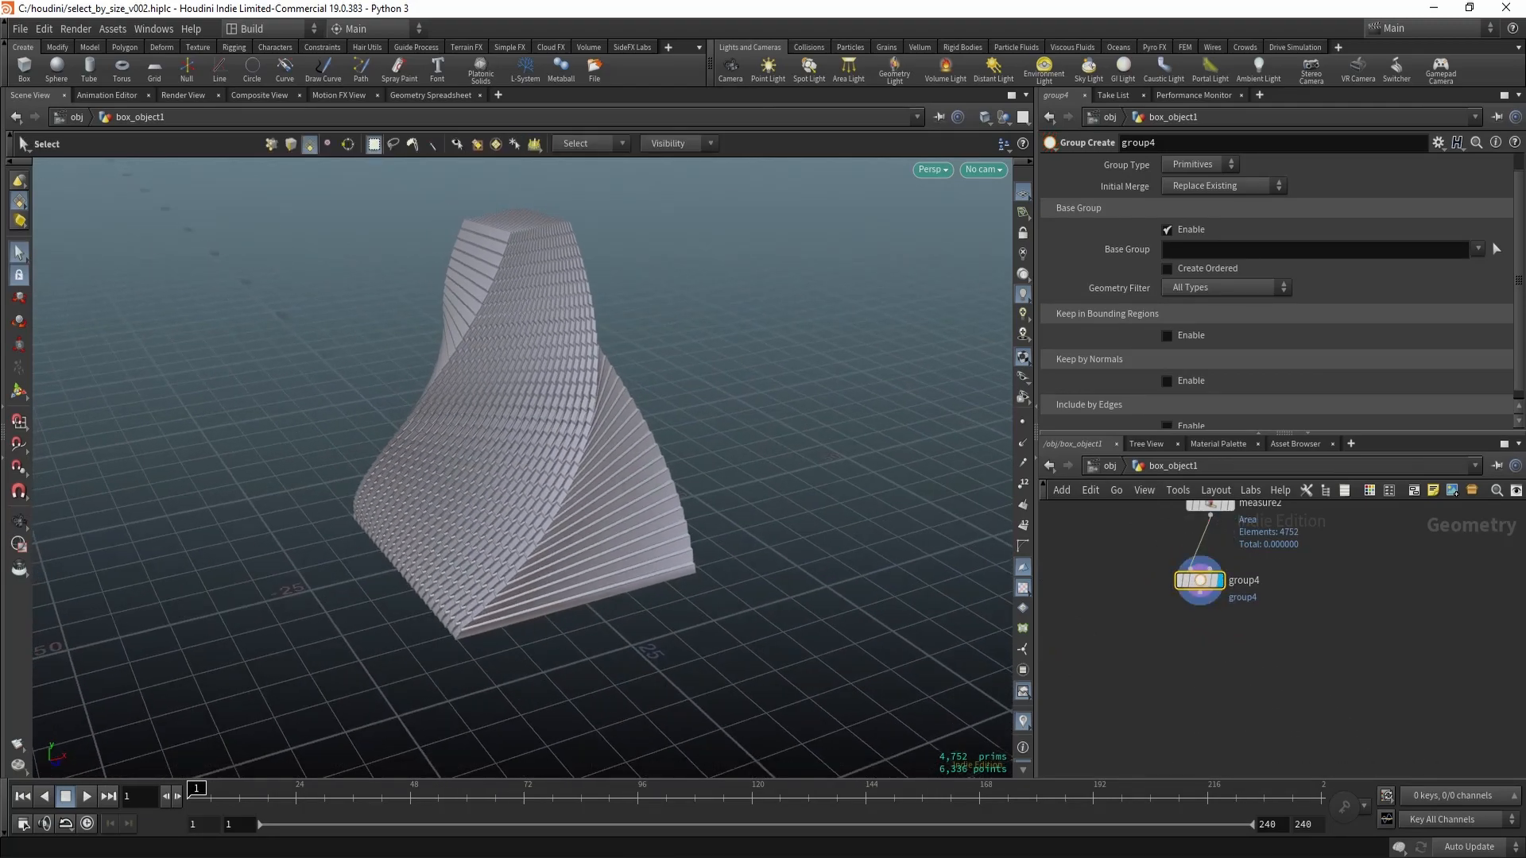
{"action": "left_click", "coordinate": [1497, 248]}
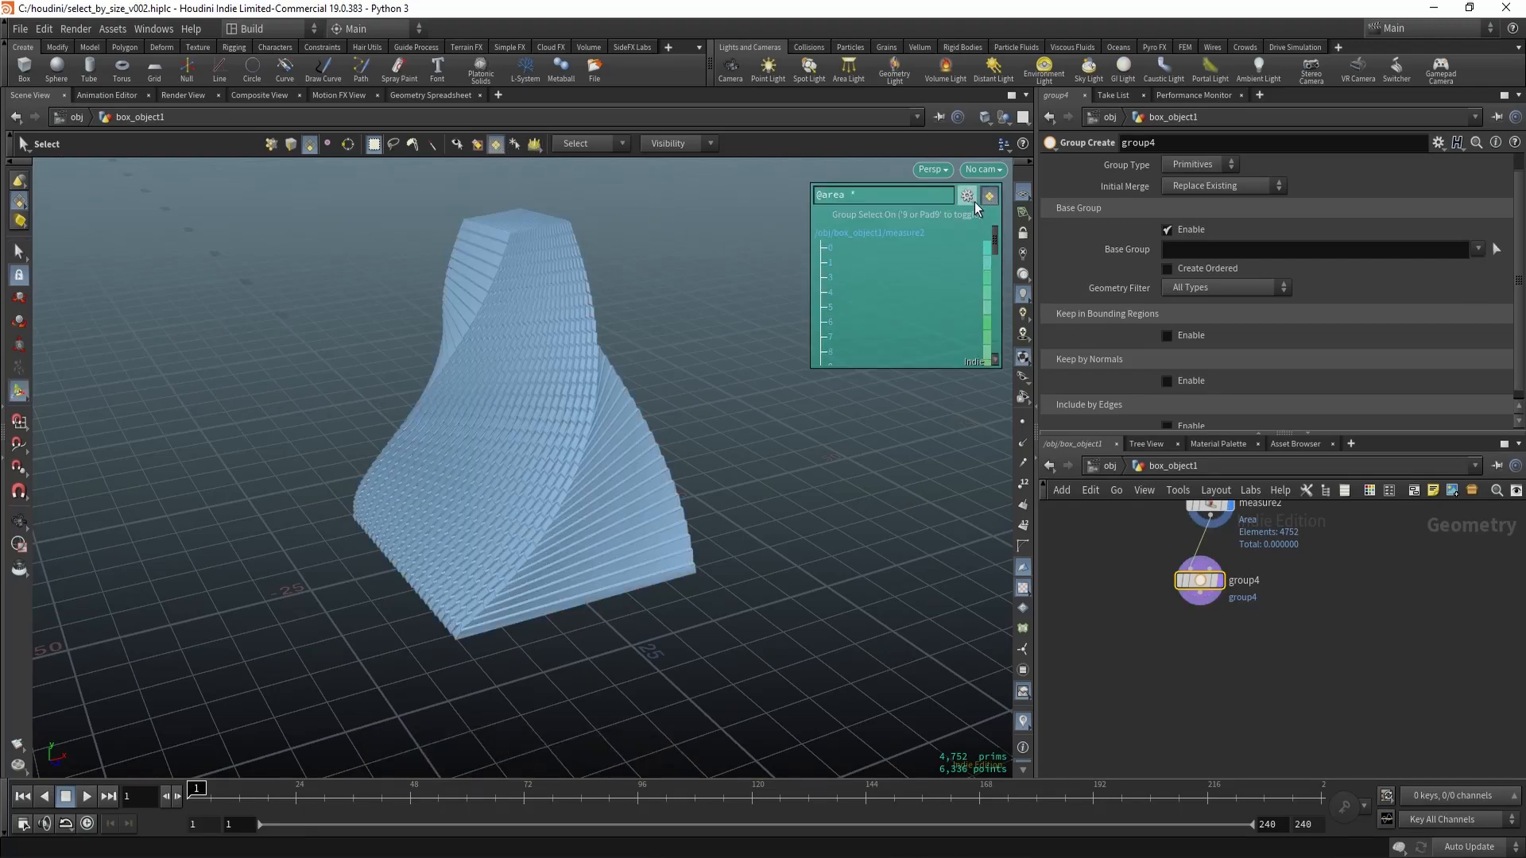
{"action": "left_click", "coordinate": [966, 195]}
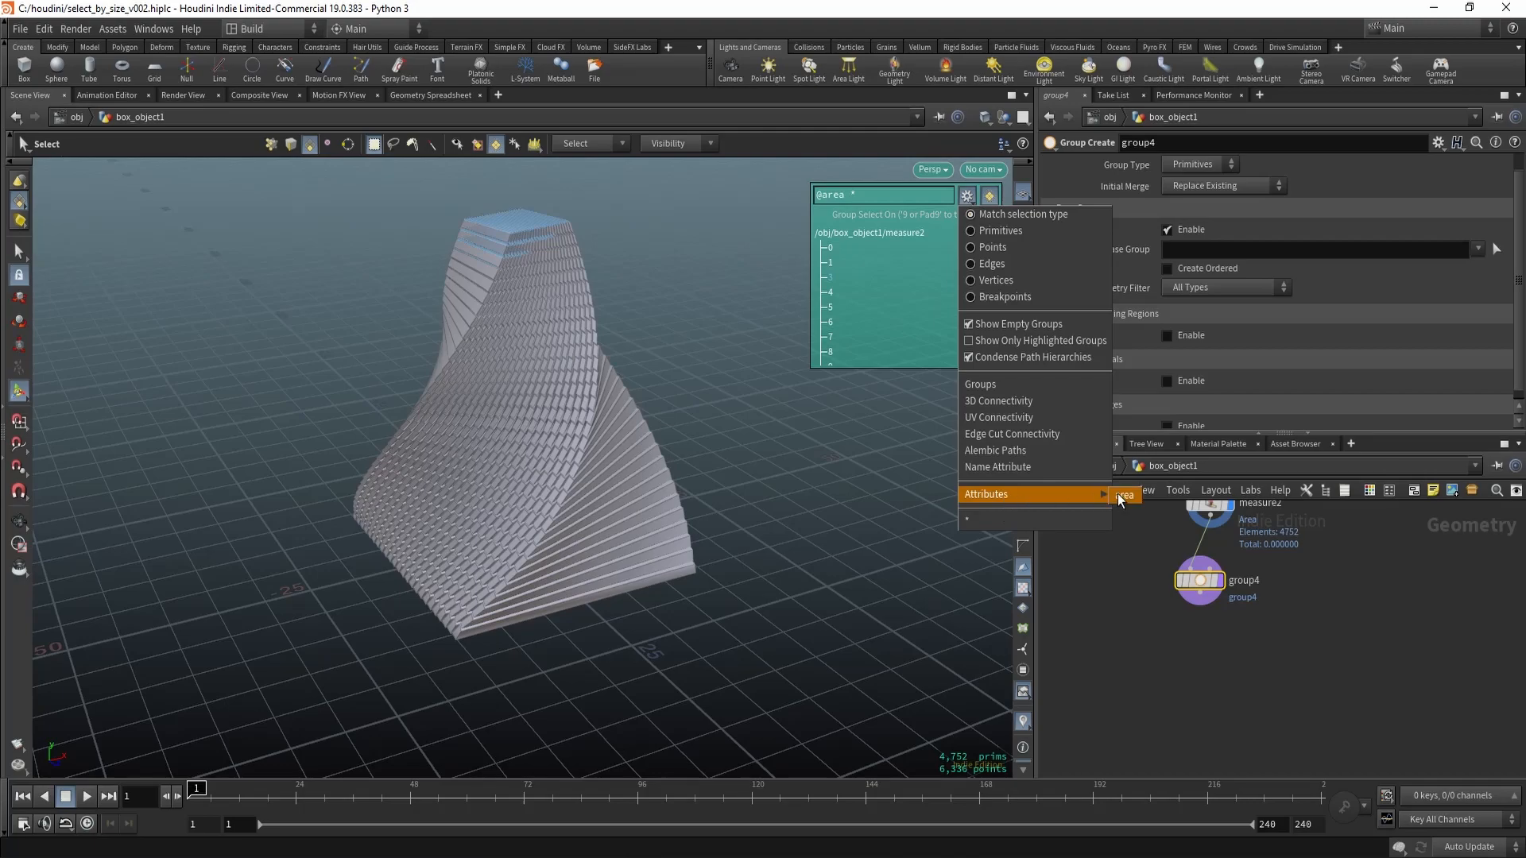
{"action": "mouse_move", "coordinate": [1132, 505]}
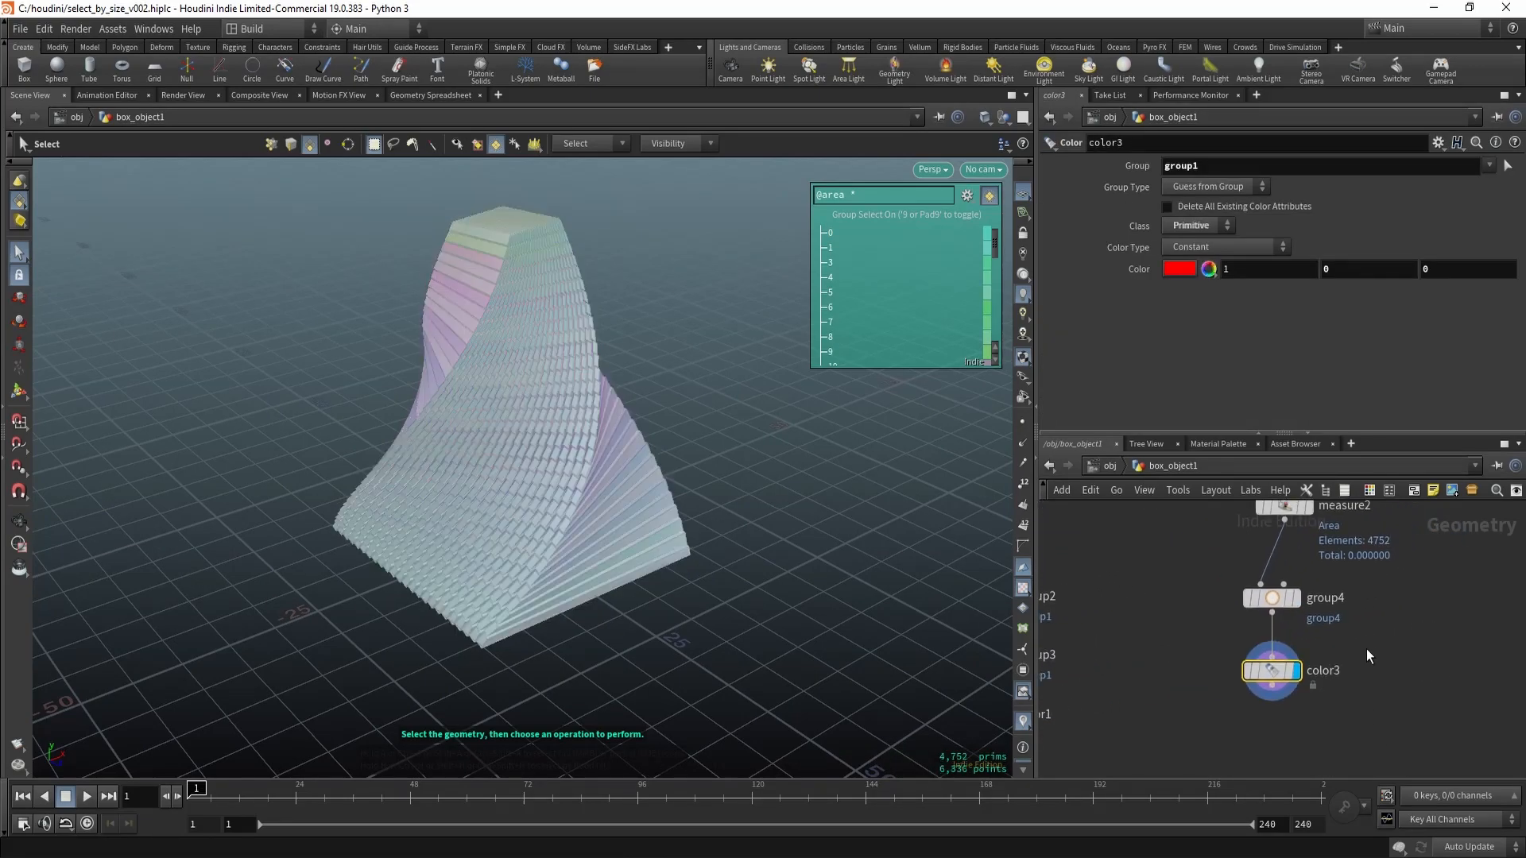
{"action": "left_click", "coordinate": [1270, 596]}
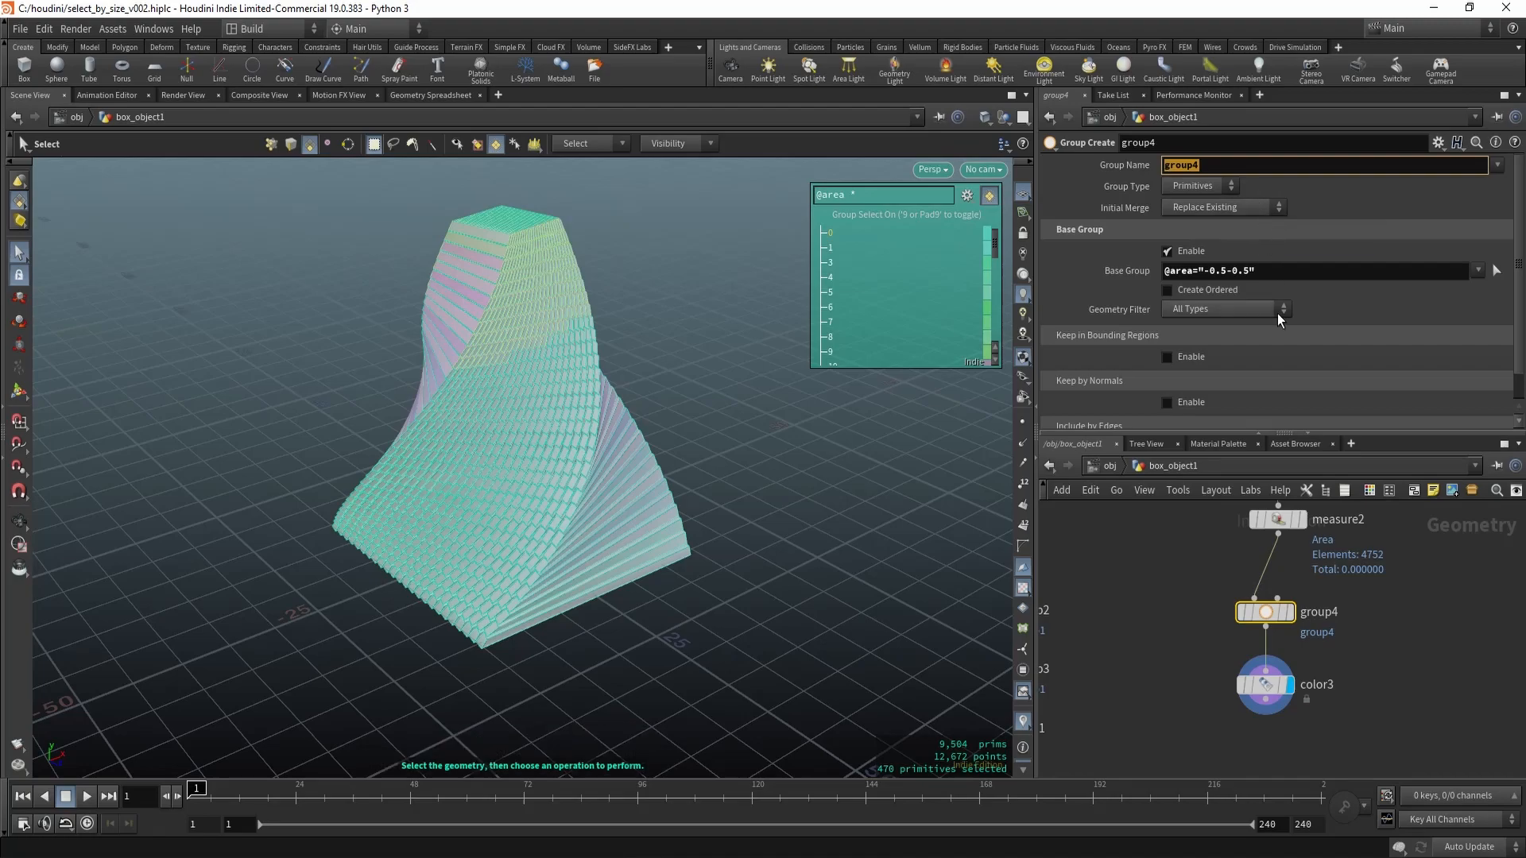
{"action": "left_click", "coordinate": [1264, 684]}
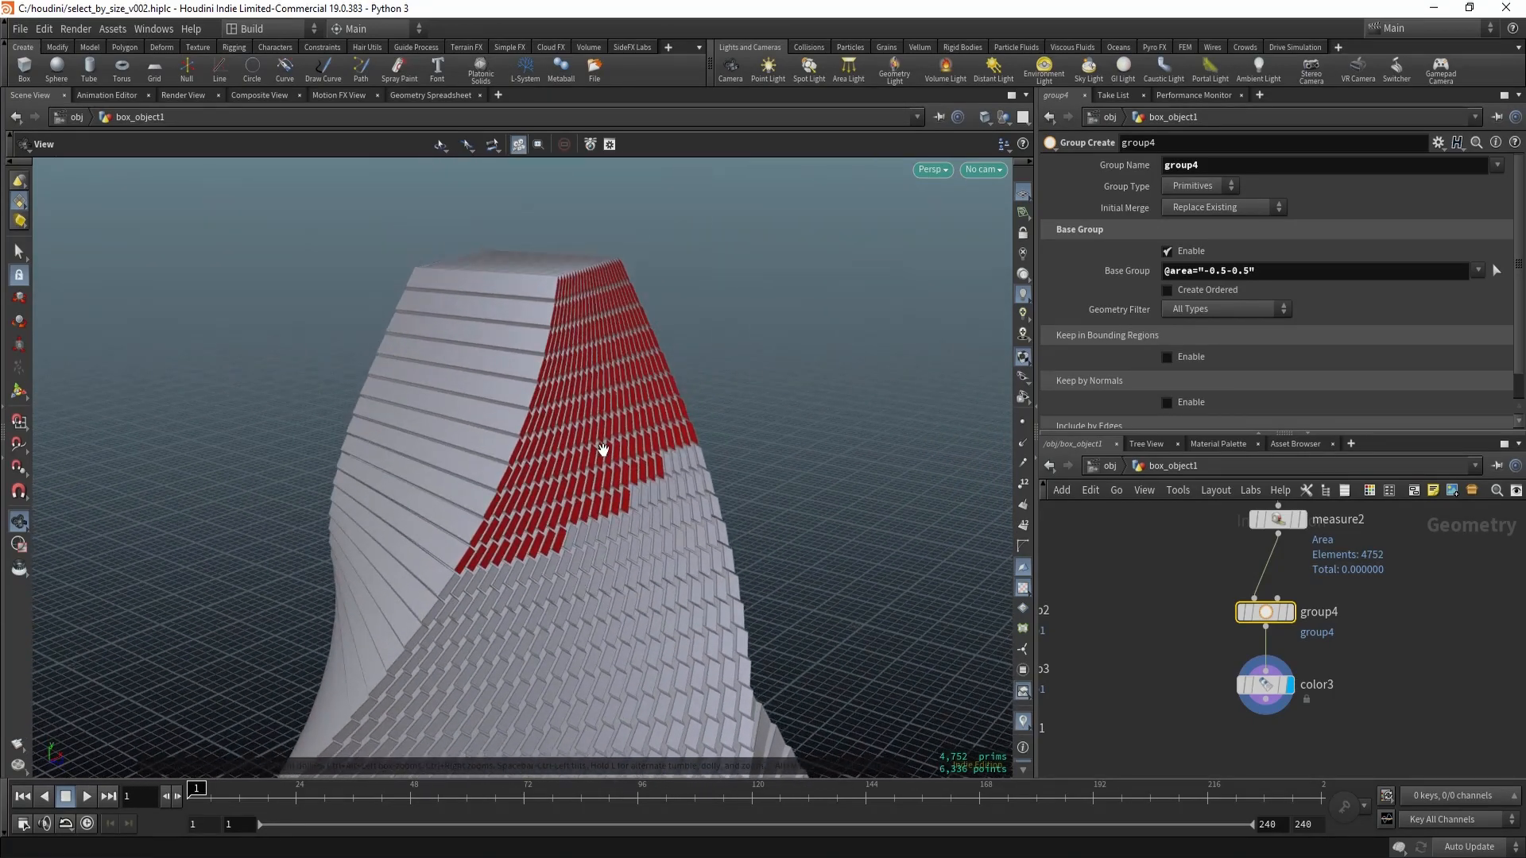
{"action": "left_click_drag", "start_coordinate": [604, 448], "coordinate": [655, 417]}
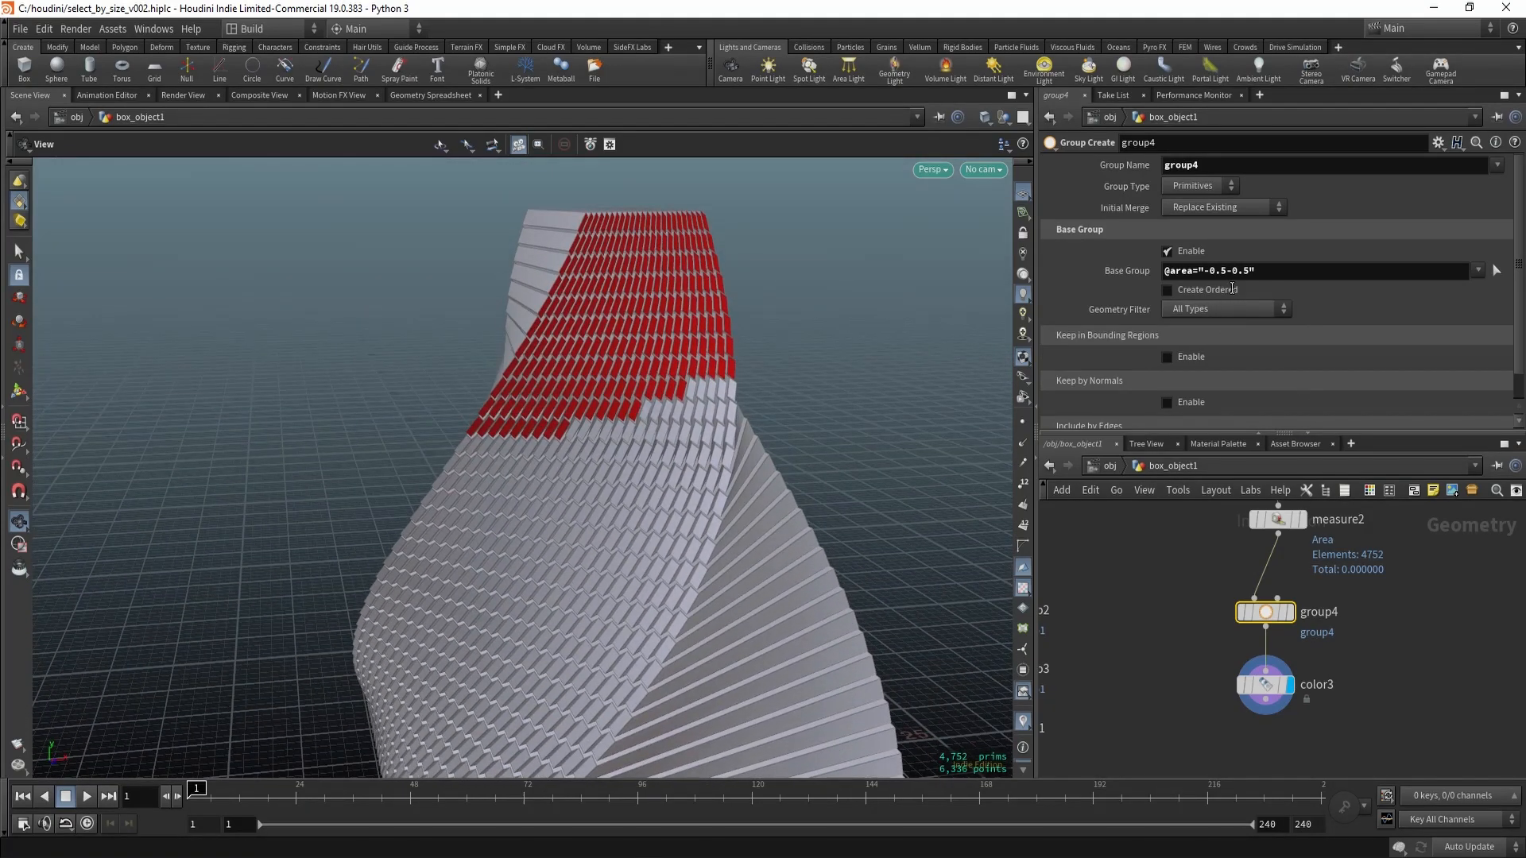
{"action": "mouse_move", "coordinate": [1351, 631]}
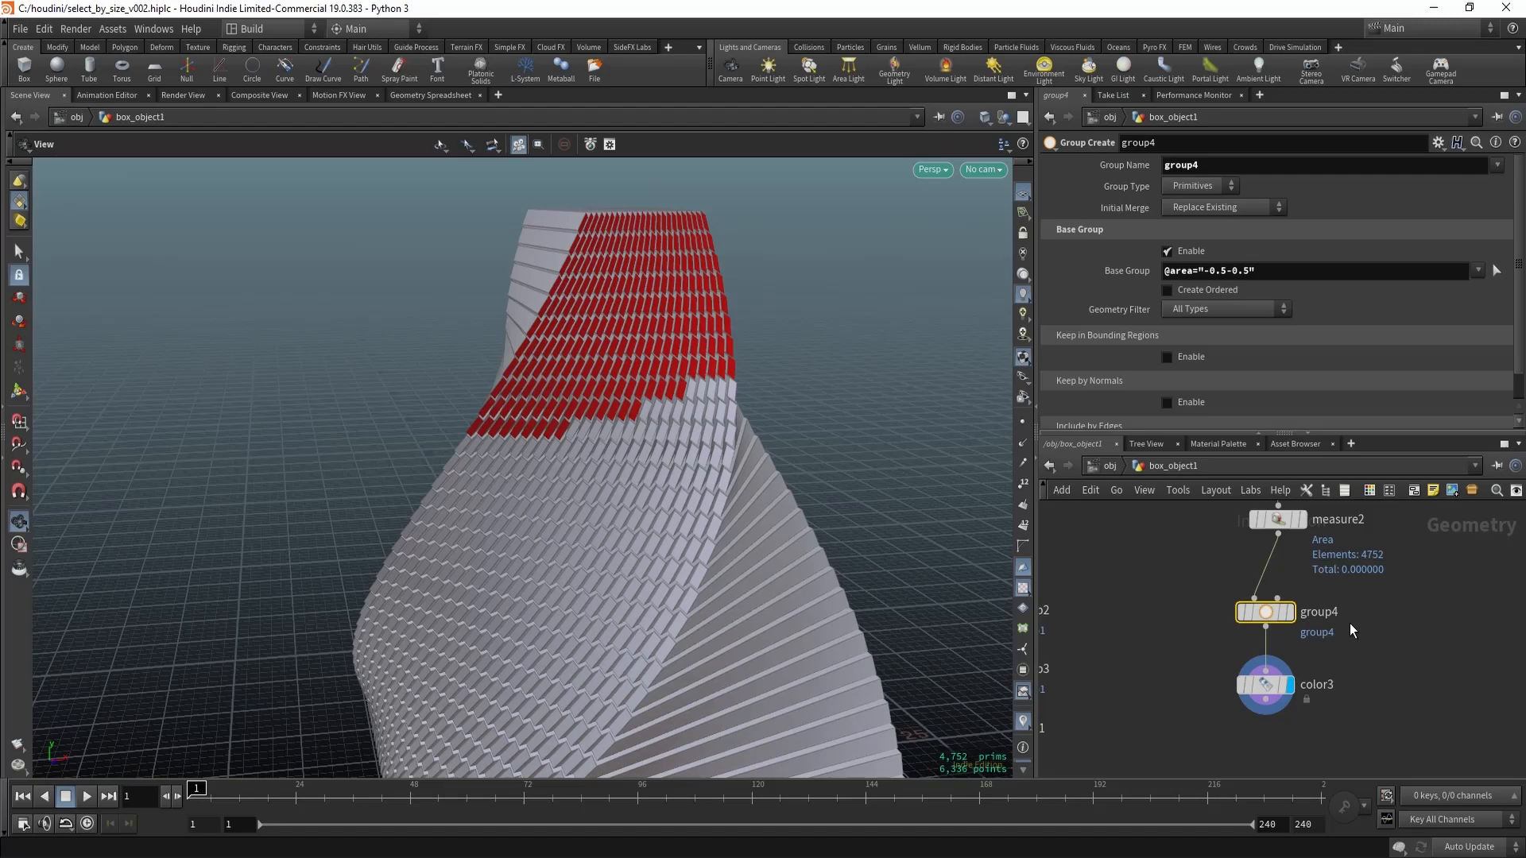
{"action": "left_click", "coordinate": [1314, 270]}
{"action": "type", "text": "<"}
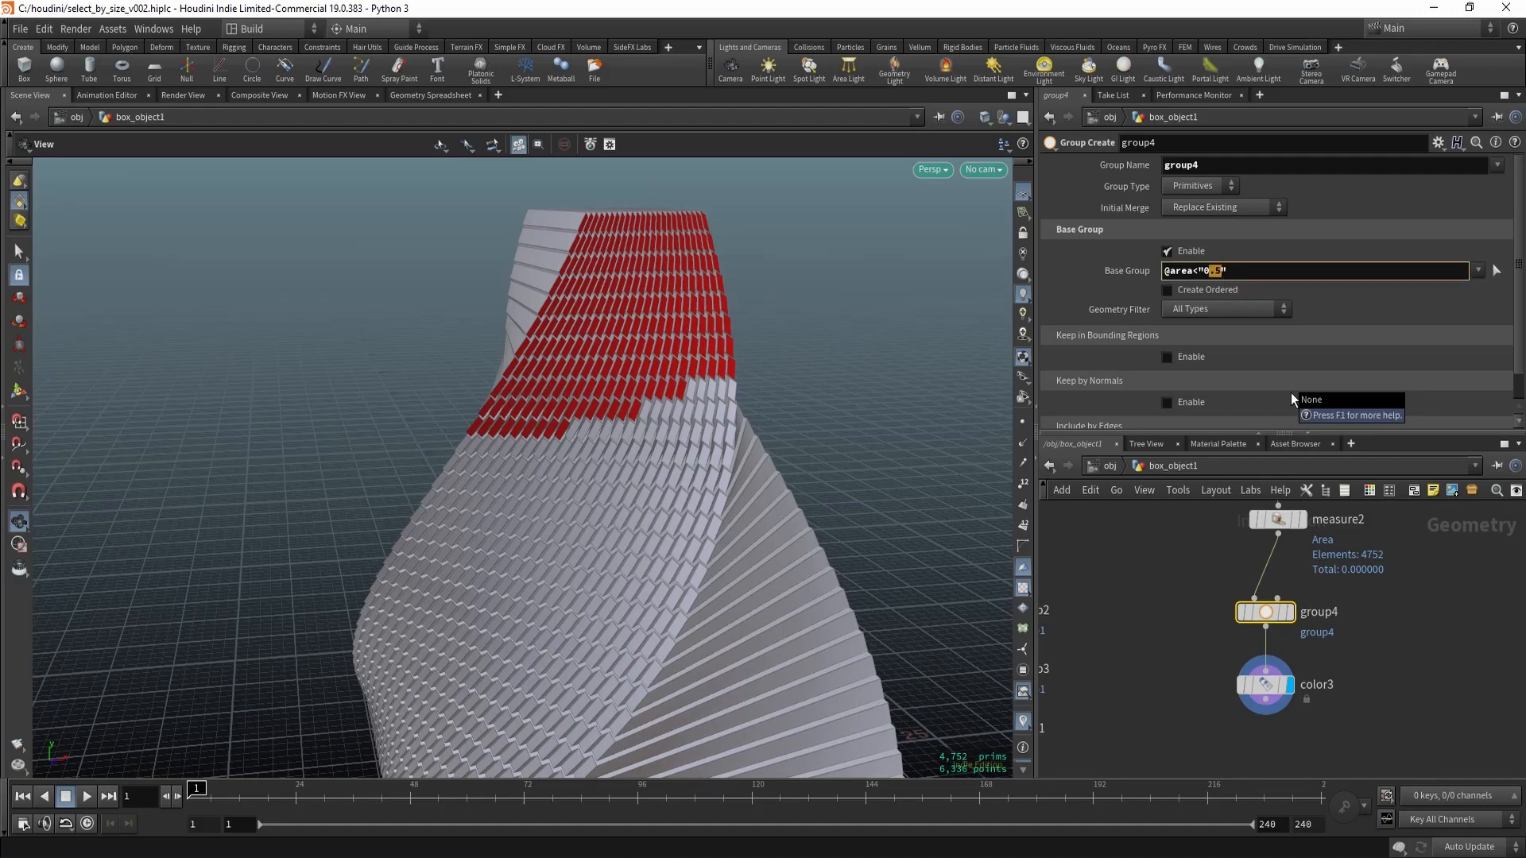
{"action": "type", "text": "0.5"}
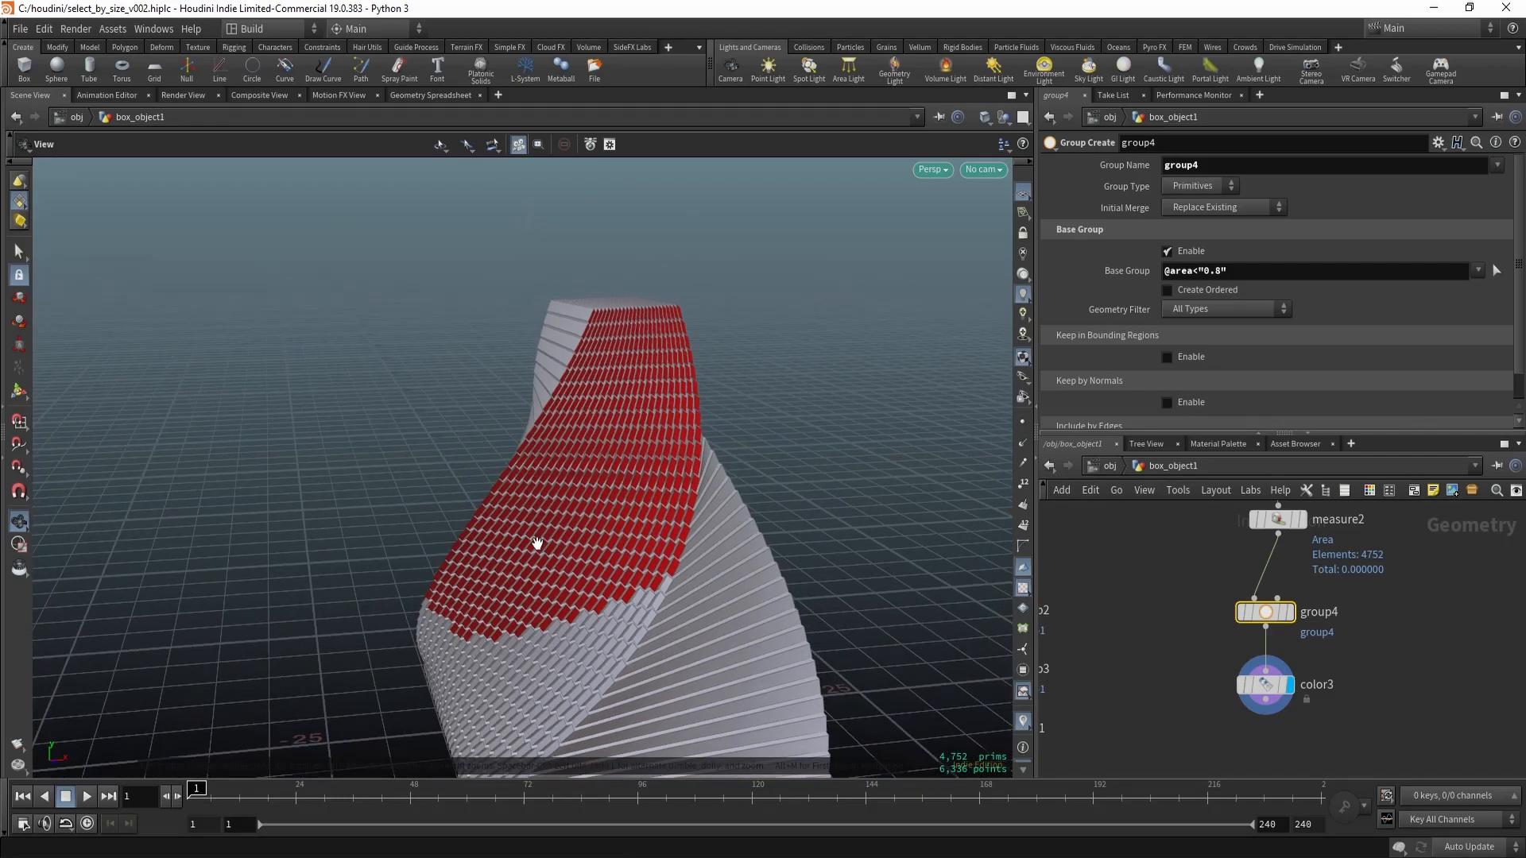
{"action": "left_click_drag", "start_coordinate": [536, 543], "coordinate": [563, 351]}
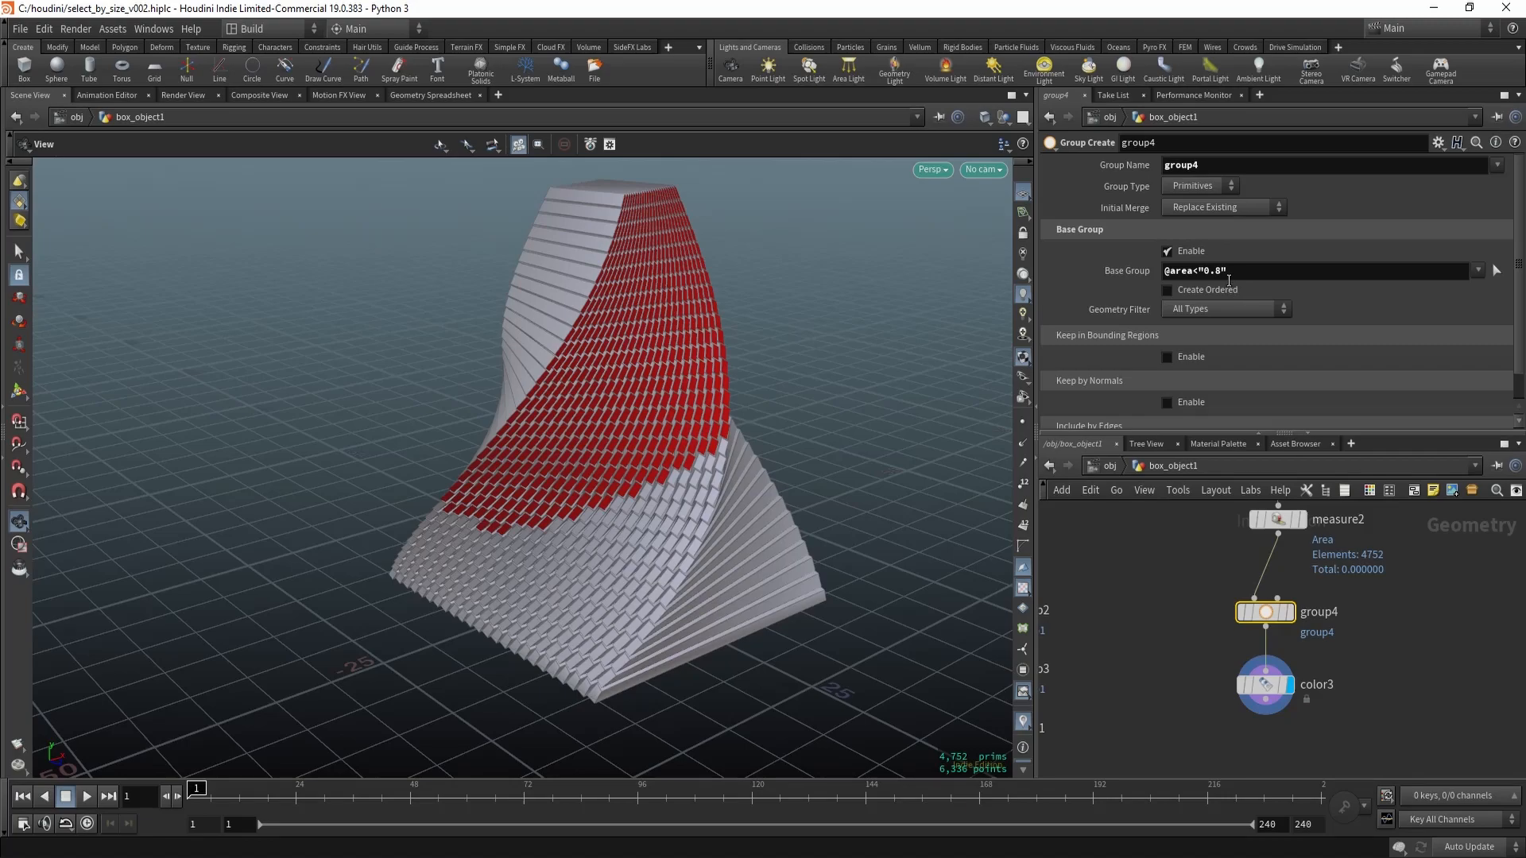
Step: Add a spare float parameter named area to group4 via Edit Parameter Interface
{"action": "left_click", "coordinate": [1437, 141]}
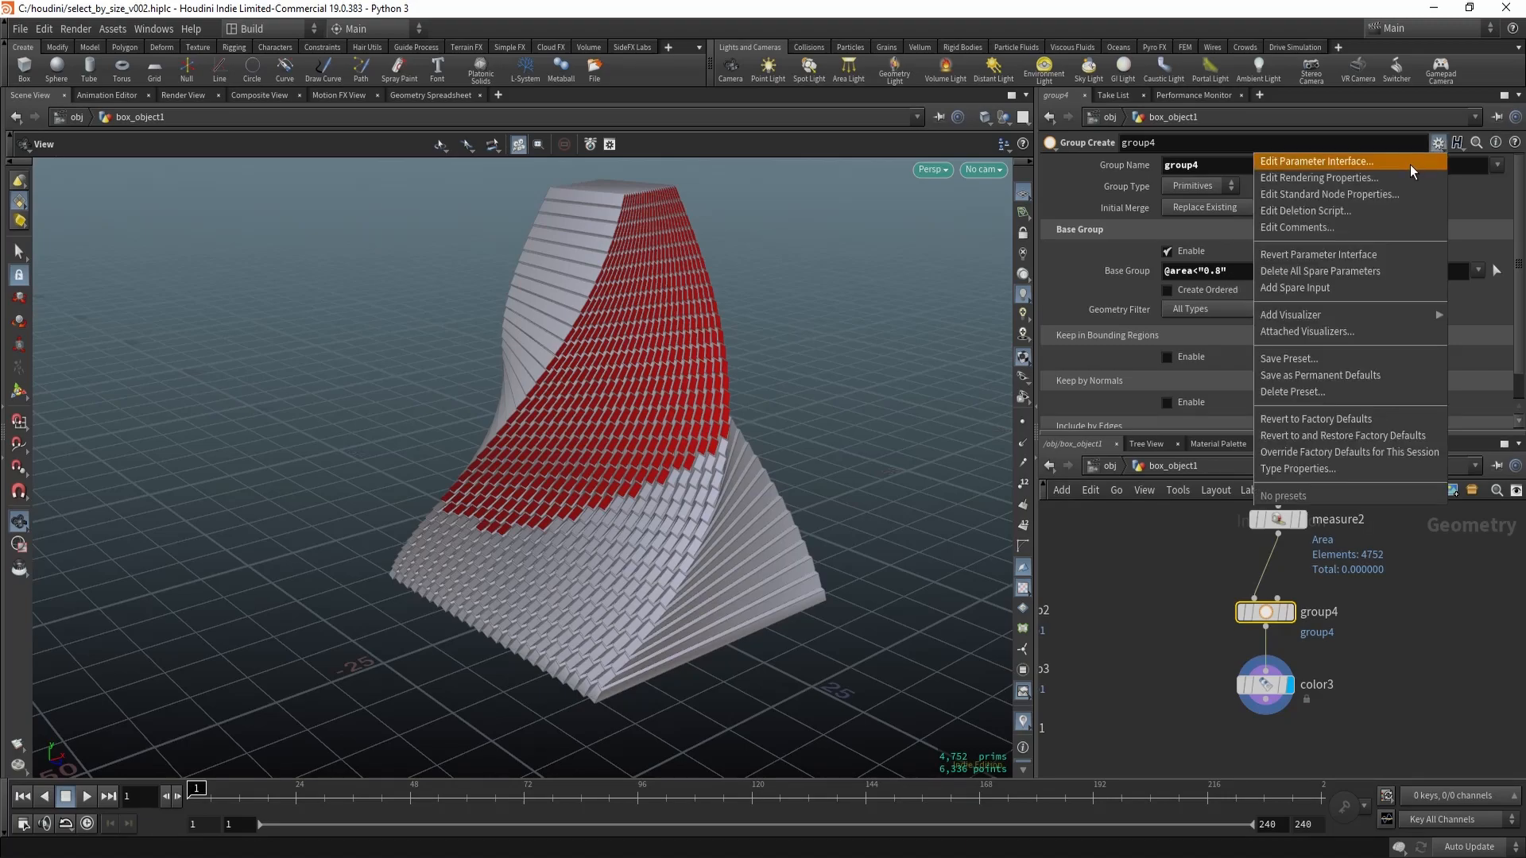
{"action": "left_click", "coordinate": [1314, 162]}
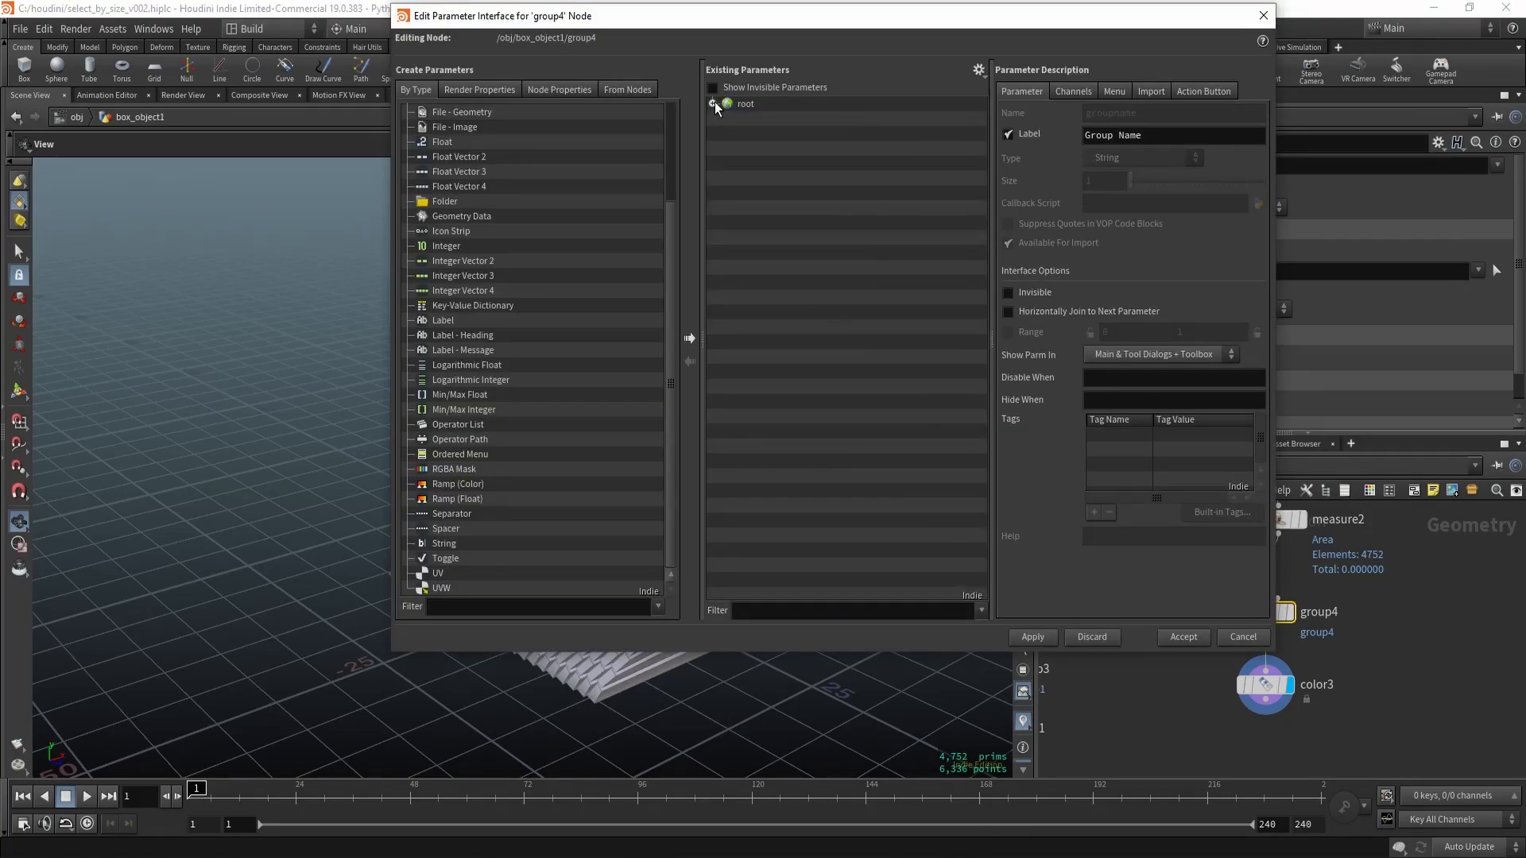
{"action": "left_click", "coordinate": [712, 104]}
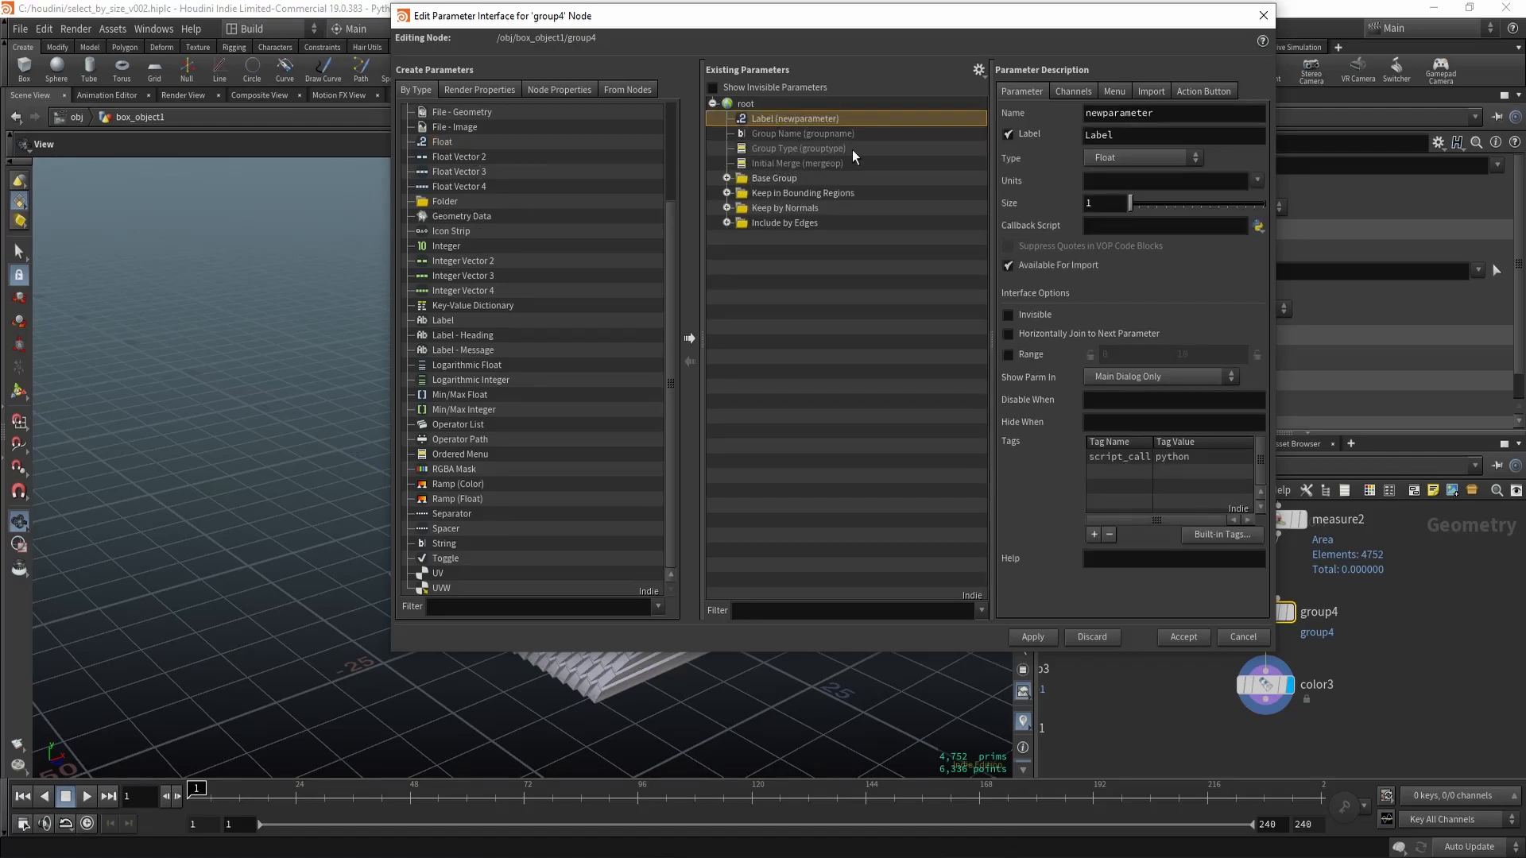
{"action": "type", "text": "area"}
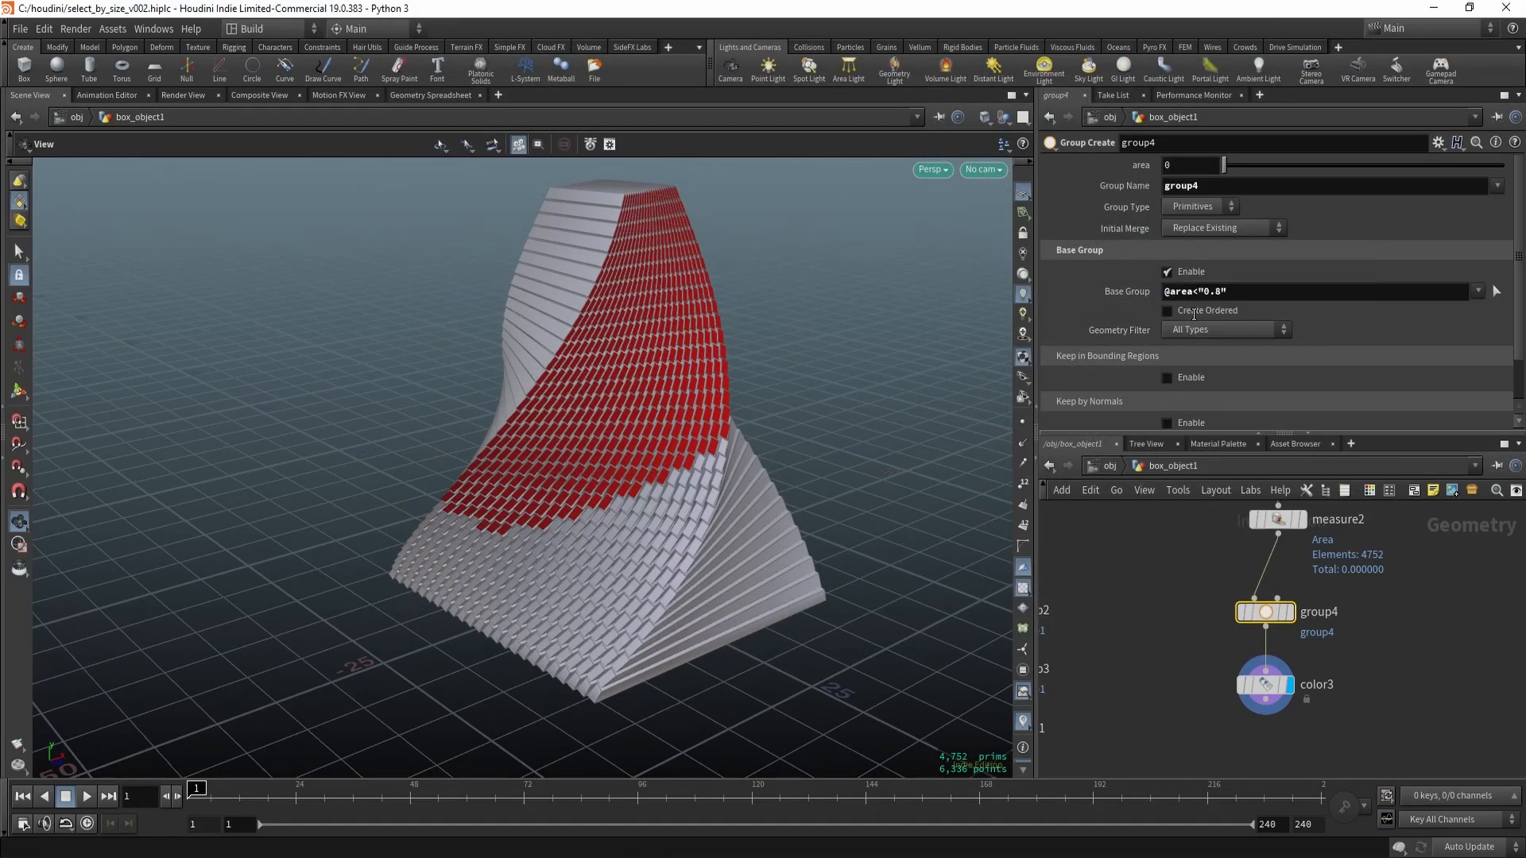
Step: Replace 0.8 with a chs("area") reference and drag the slider to shrink the red region
{"action": "double_click", "coordinate": [1211, 291]}
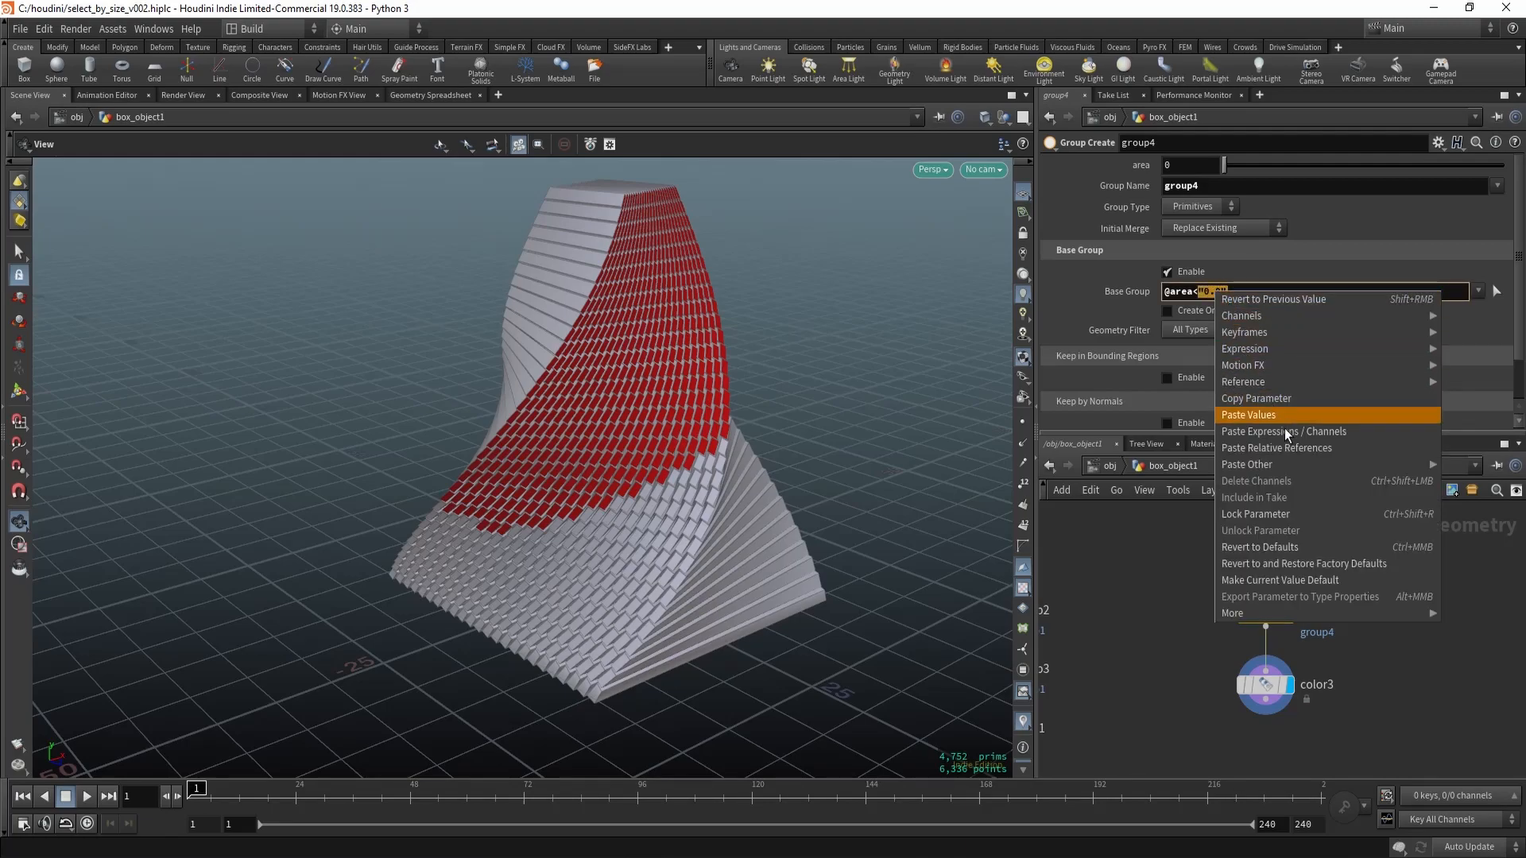
{"action": "left_click", "coordinate": [1249, 414]}
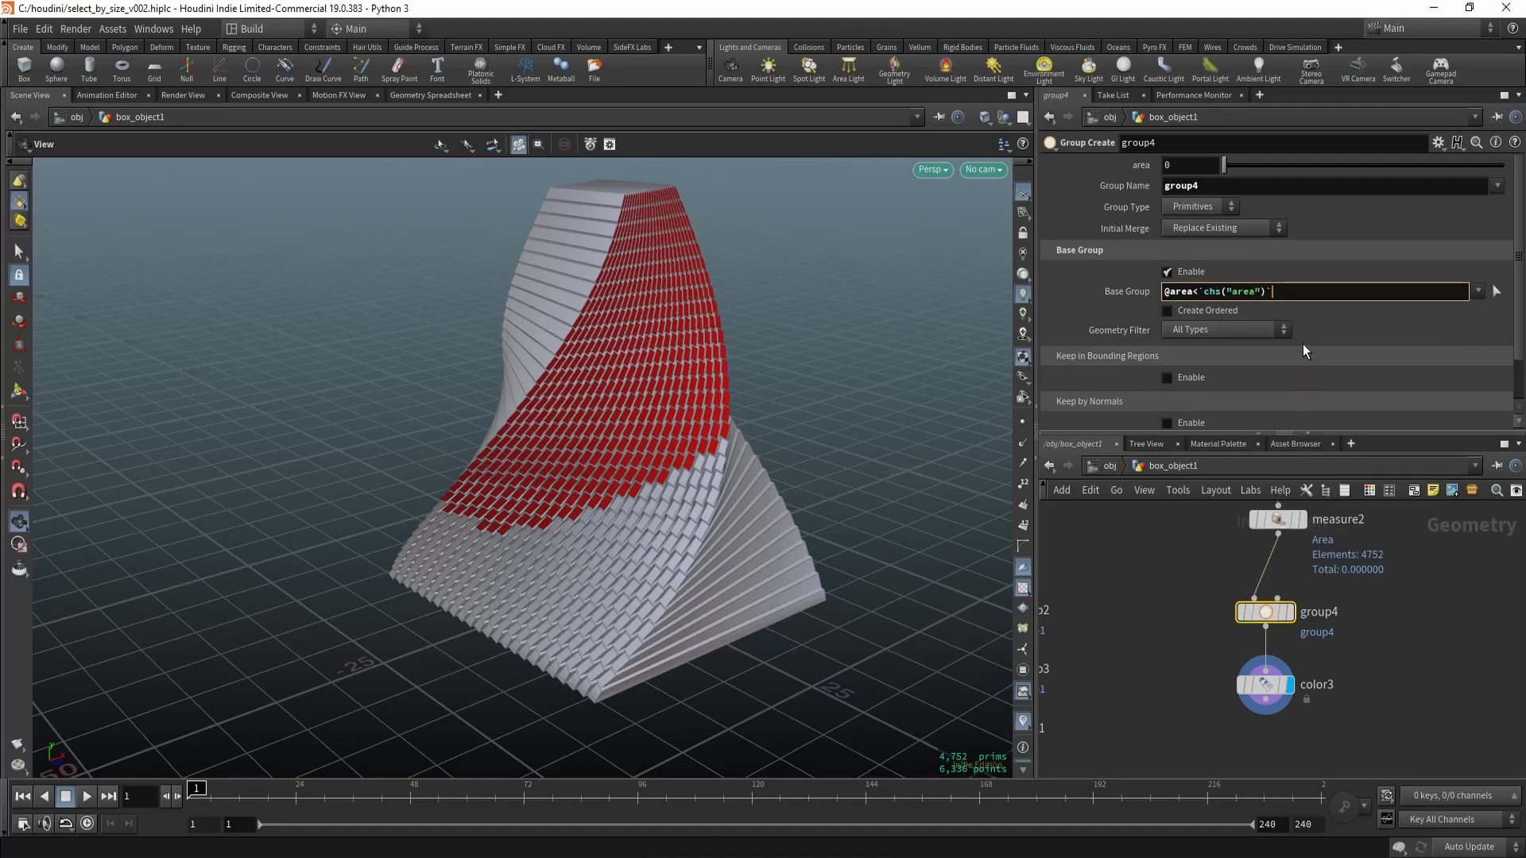
{"action": "mouse_move", "coordinate": [1239, 321]}
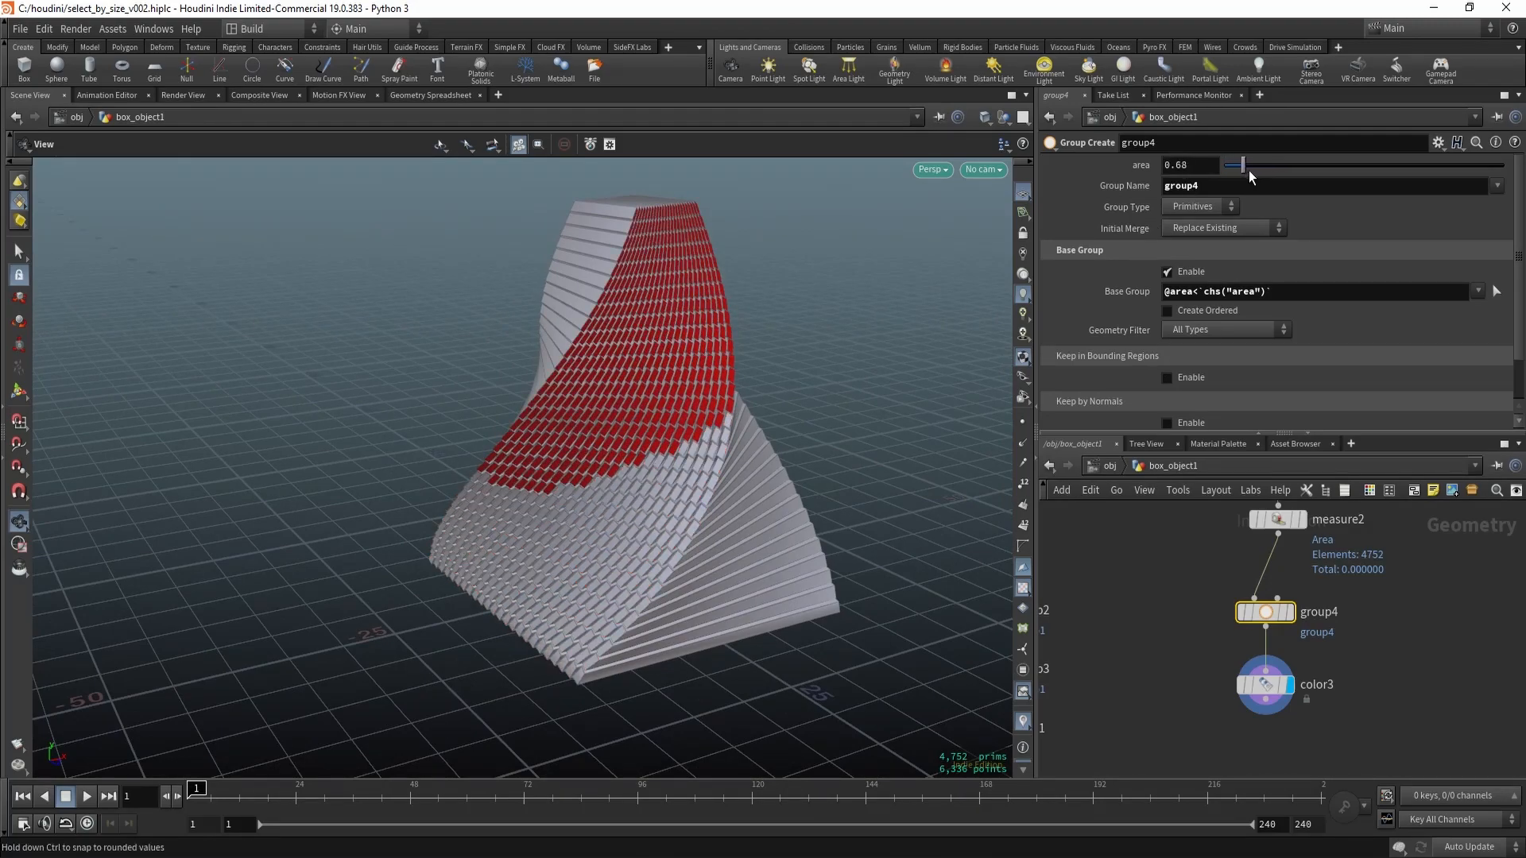
{"action": "left_click_drag", "start_coordinate": [1236, 163], "coordinate": [1246, 163]}
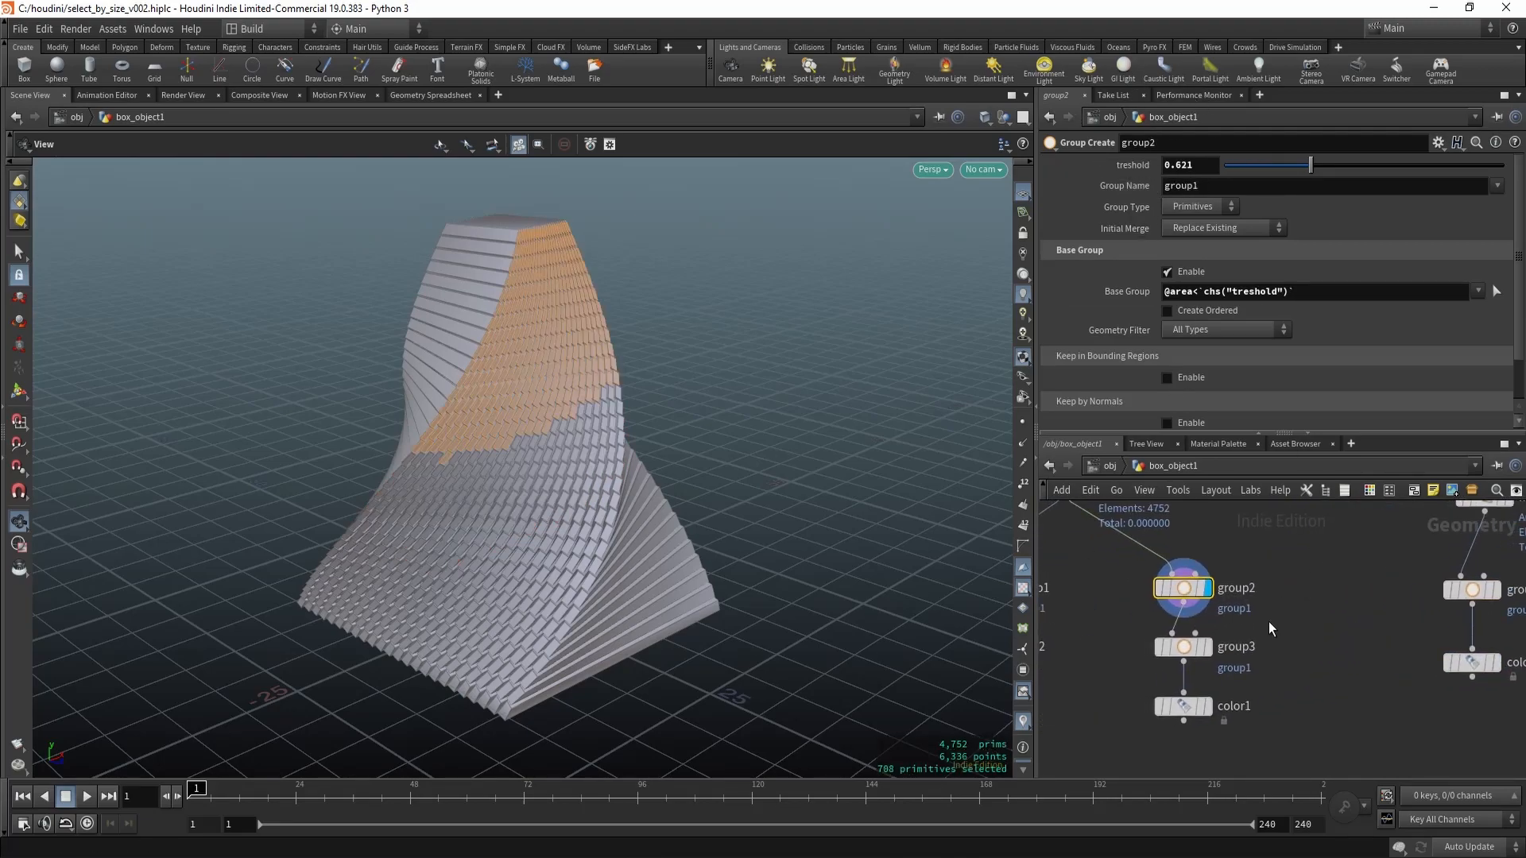
Step: Adjust the lower-bound group's threshold slider to about 0.49, keeping a middle band of tiles orange
{"action": "left_click", "coordinate": [1183, 646]}
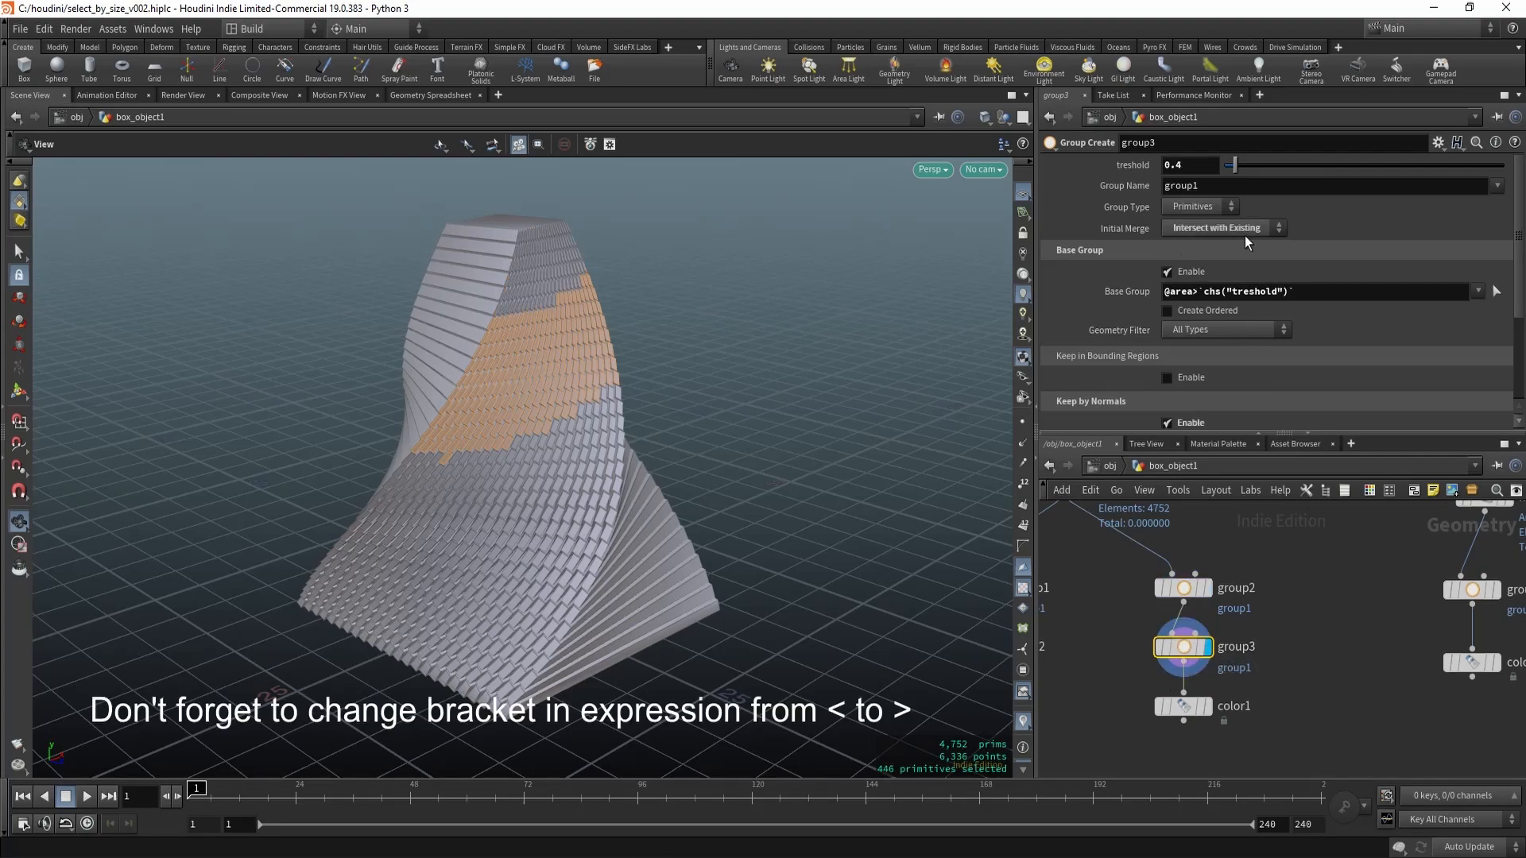
{"action": "left_click_drag", "start_coordinate": [1229, 164], "coordinate": [1249, 168]}
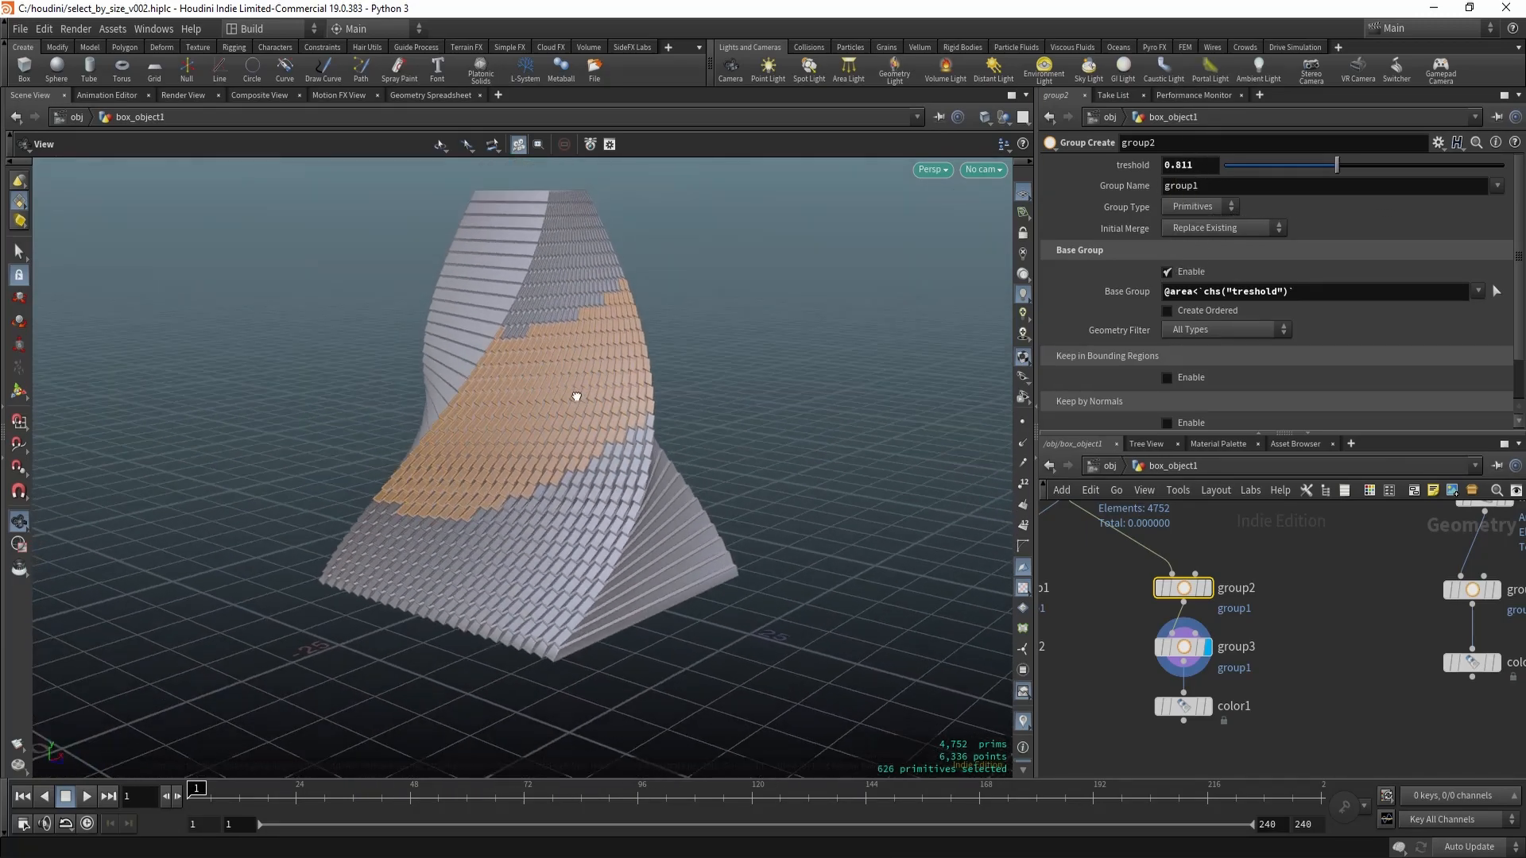
{"action": "left_click", "coordinate": [1182, 646]}
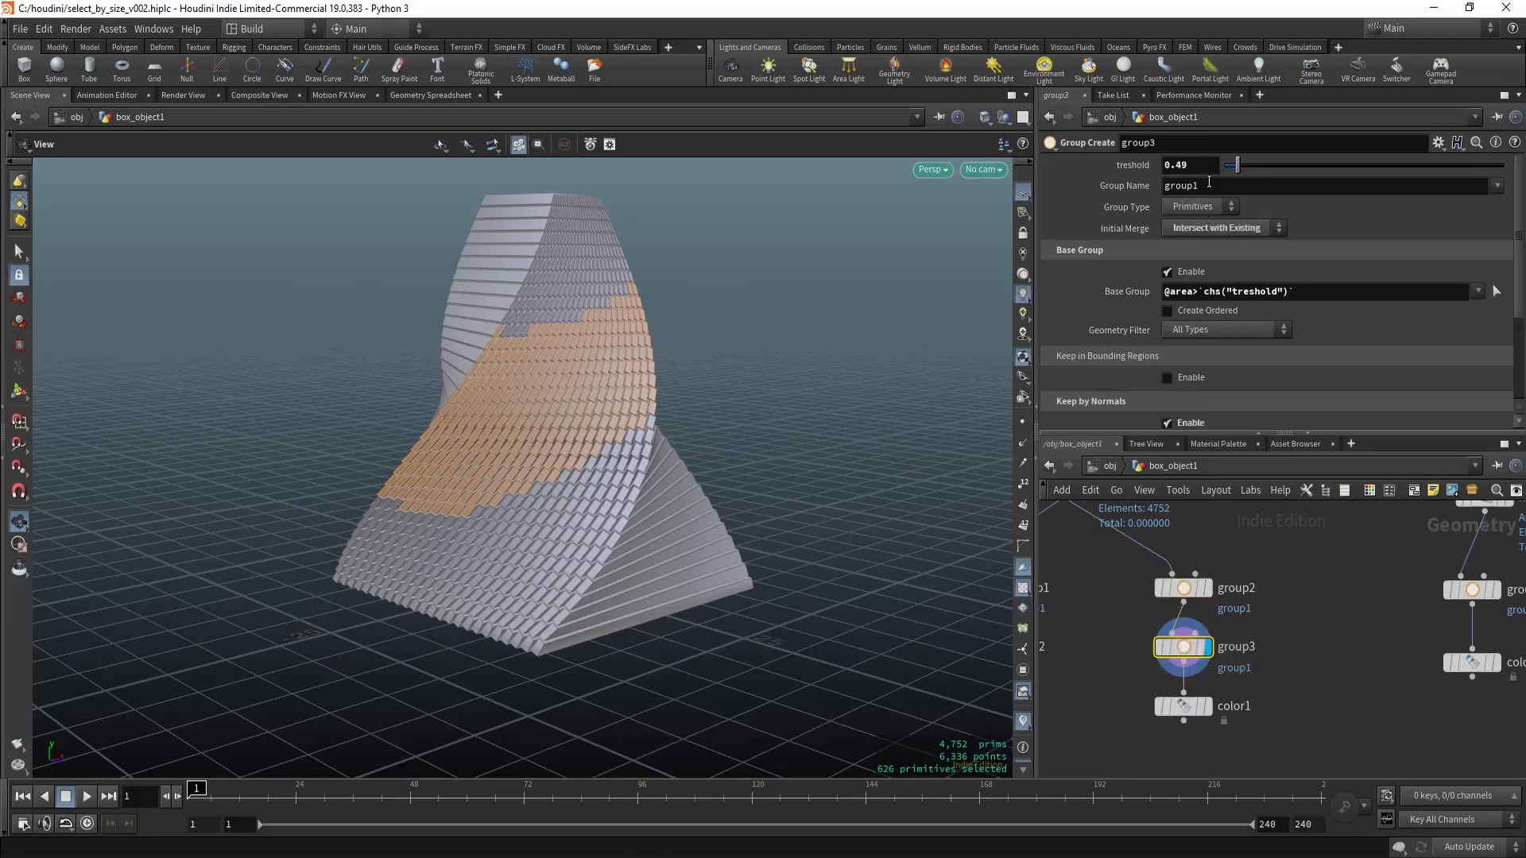